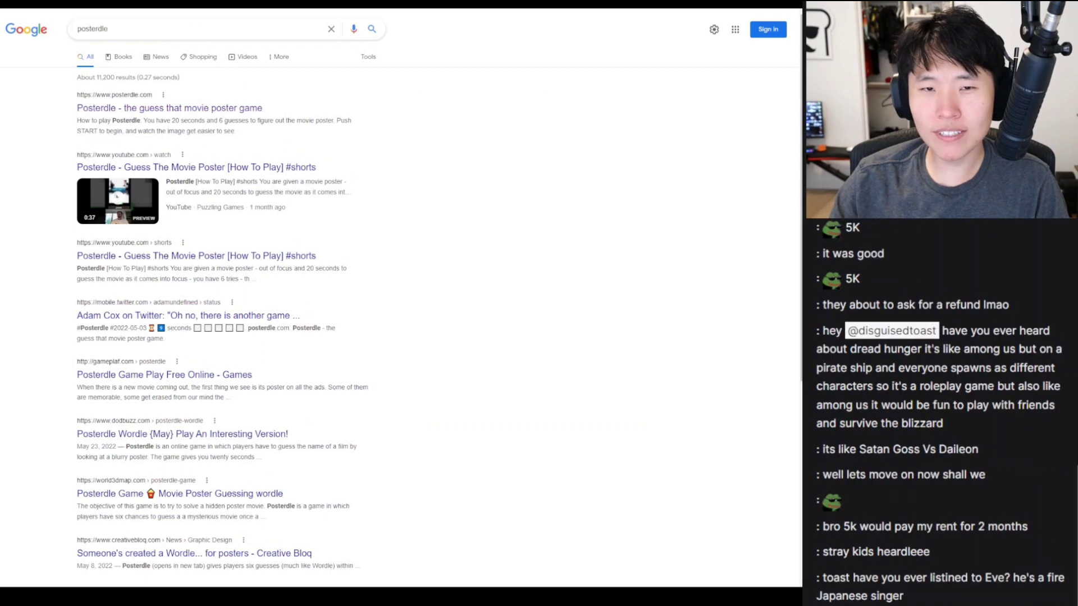
Scroll the posterdle results while the new query 'morble' is entered with suggestions showing
scroll(down, 3)
text(morble)
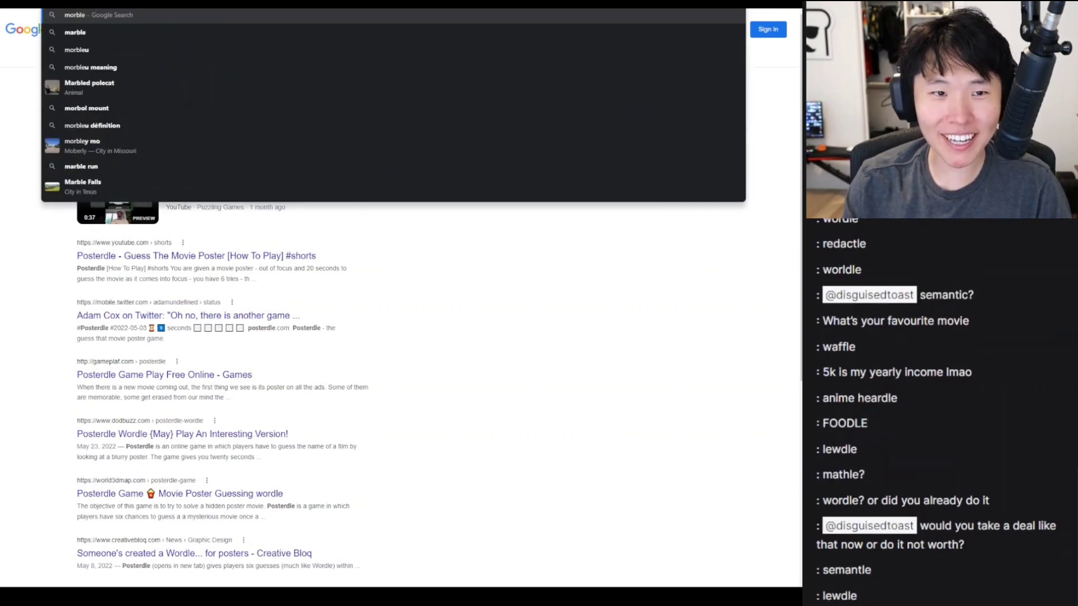
Submit 'morble' to show its definitions, a Reddit Wordle page and images
key(Return)
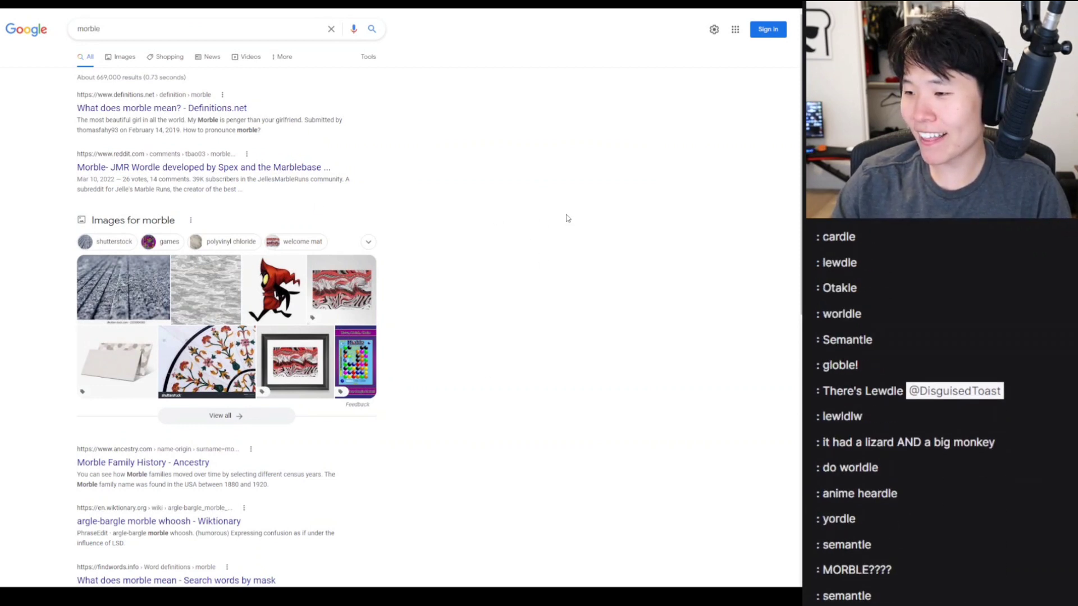
scroll(down, 3)
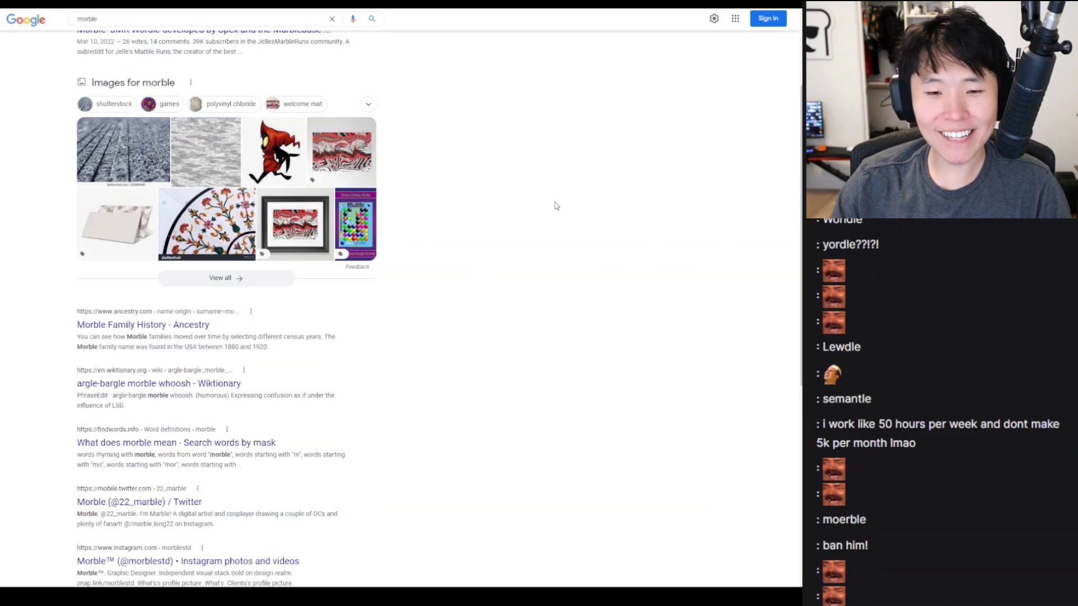
scroll(up, 3)
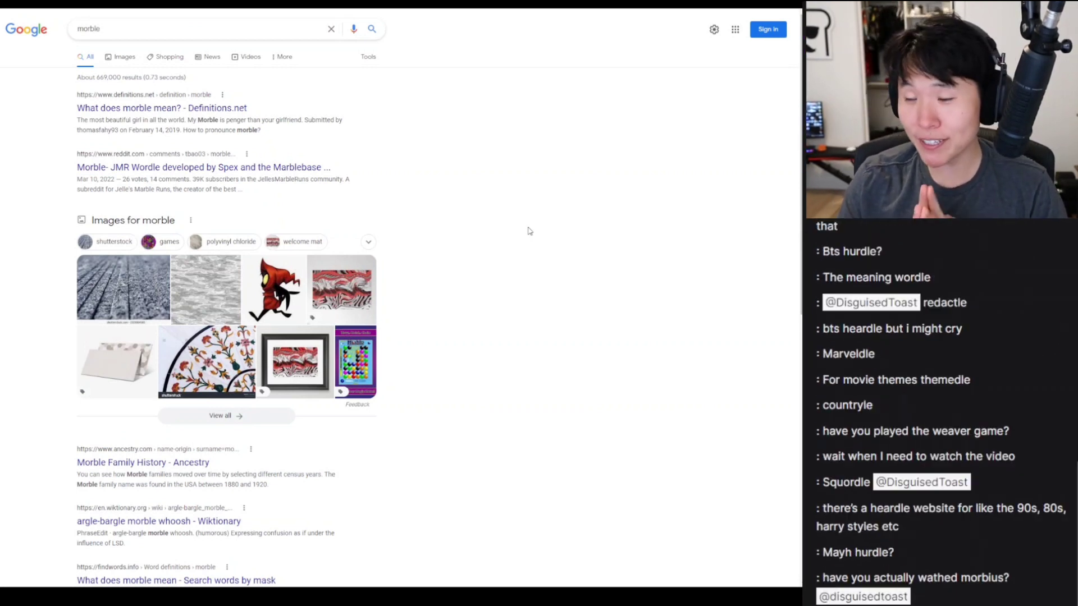
scroll(down, 3)
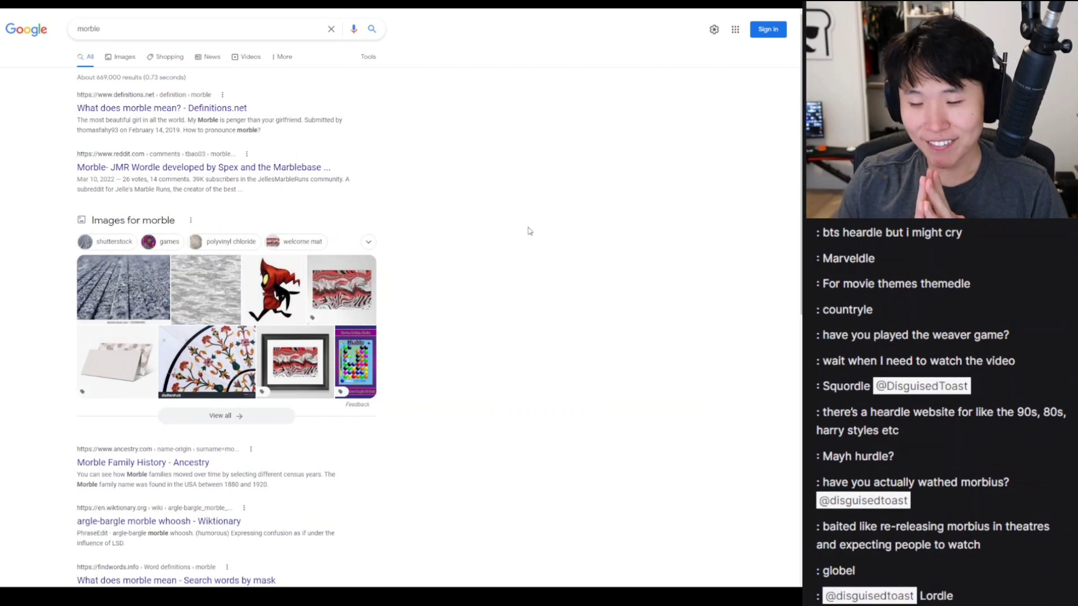